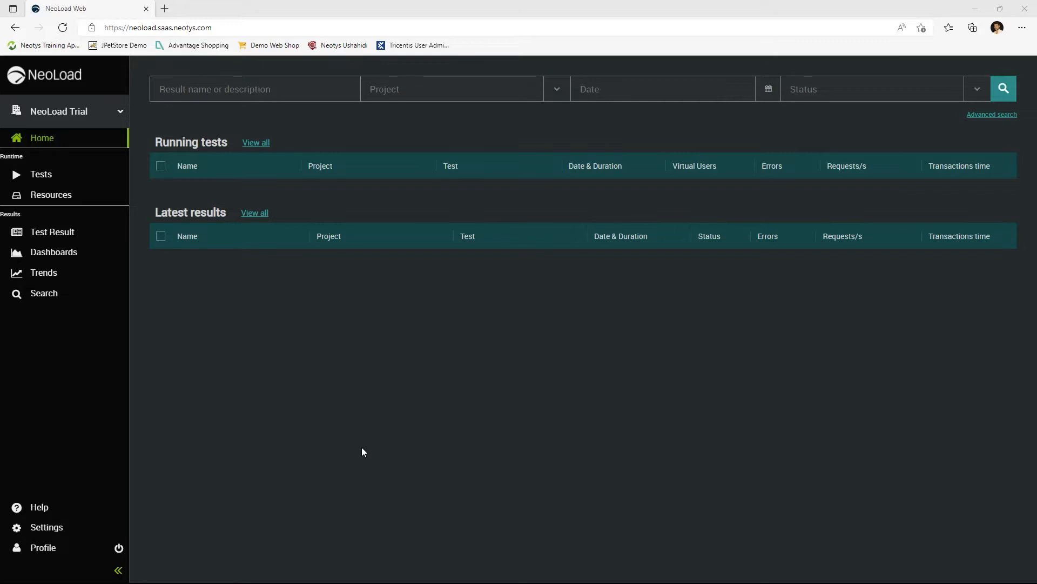
mouse_move(160, 514)
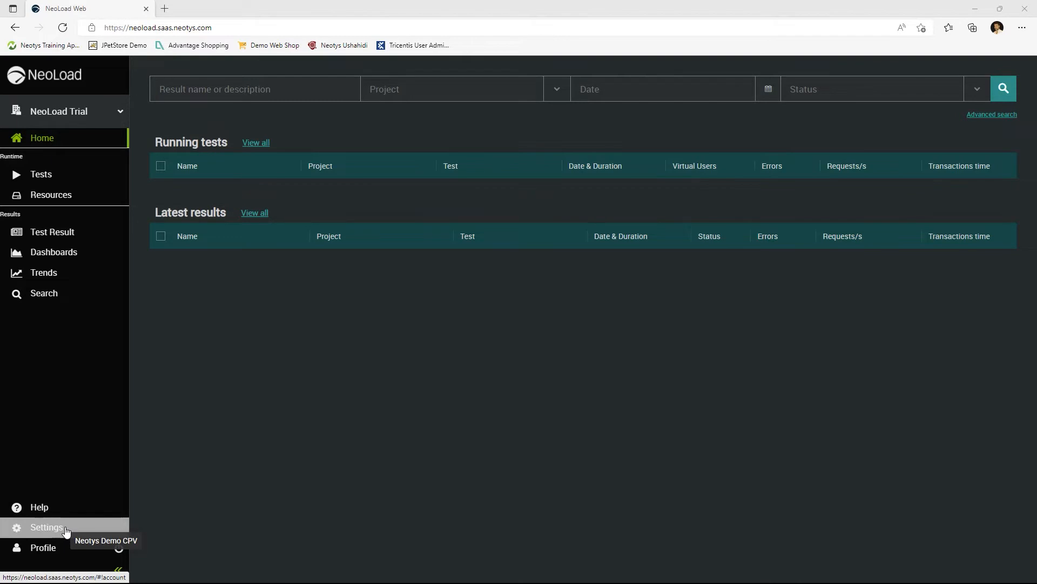
Step: Create workspace 'NeoLoad Trial 2' with description 'Optional Description' from Settings > Workspaces
click(47, 526)
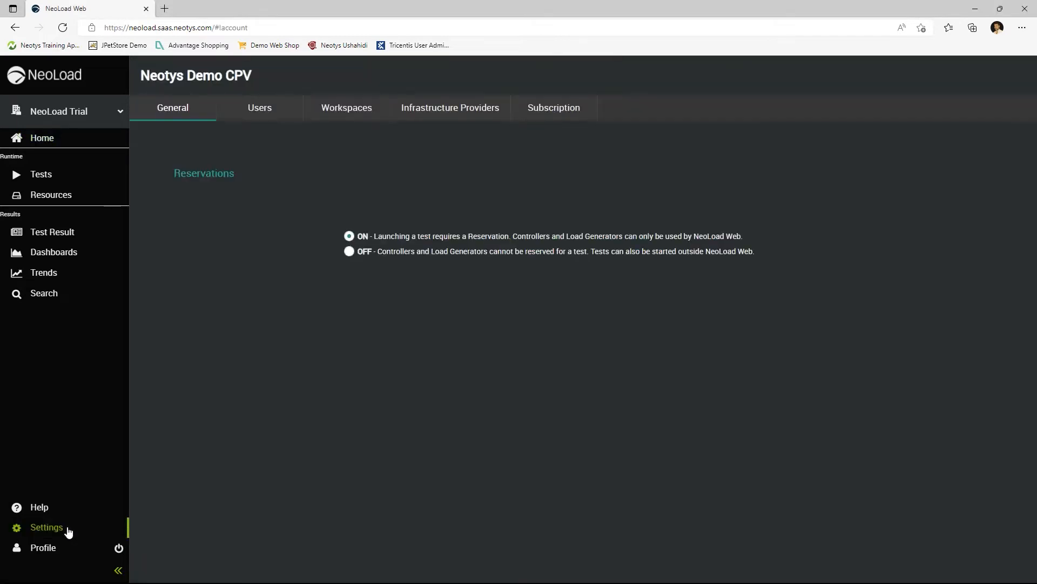
click(346, 107)
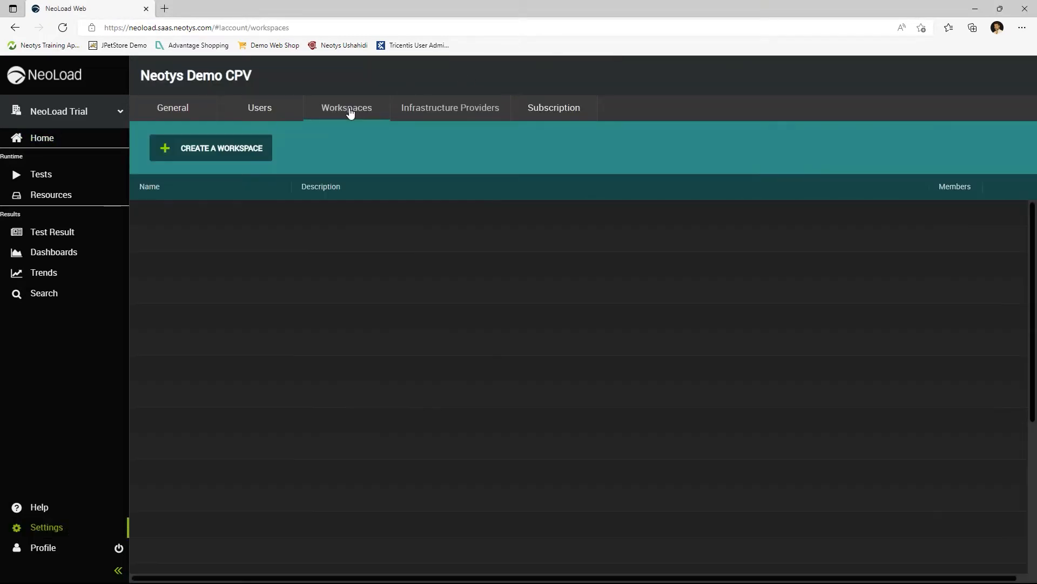
click(210, 148)
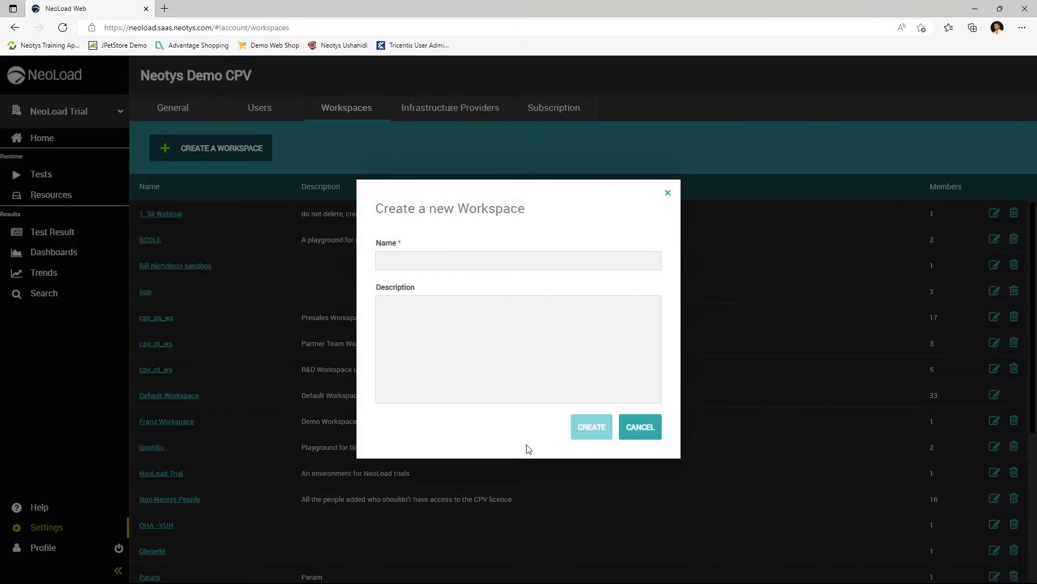
click(518, 261)
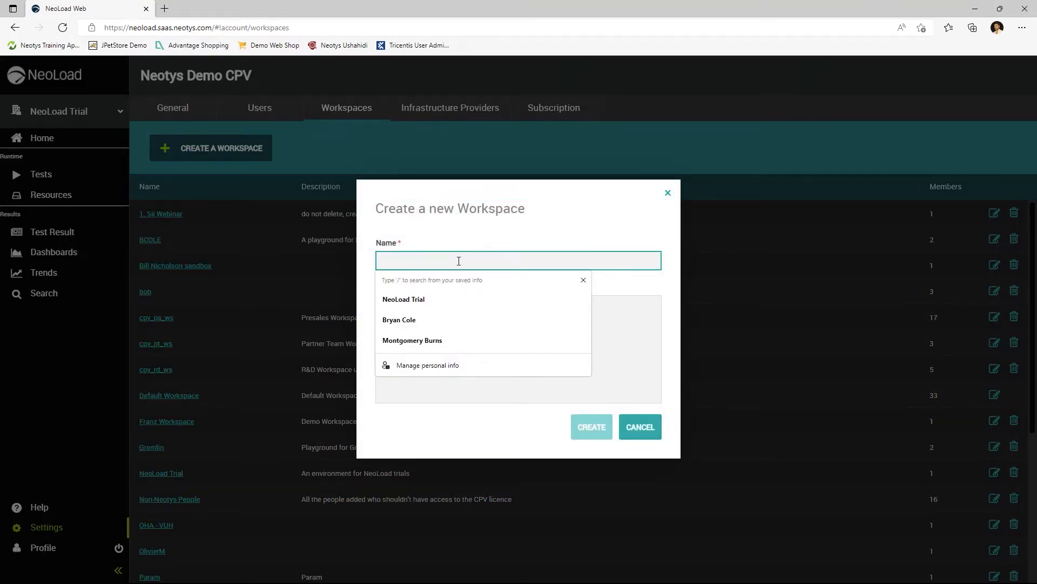
text(NeoLoad Trial 2)
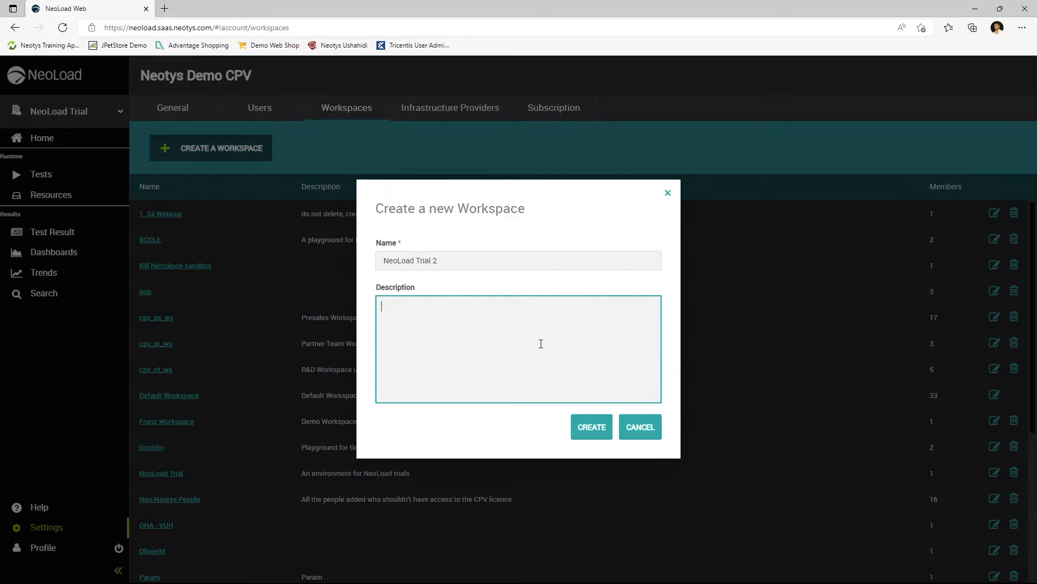
text(Optional Description)
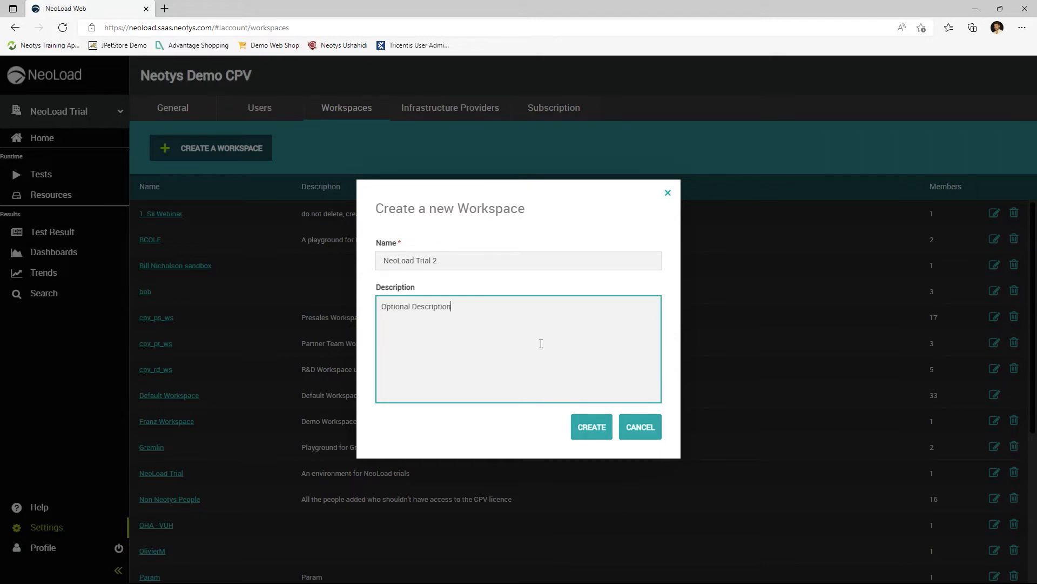
click(591, 427)
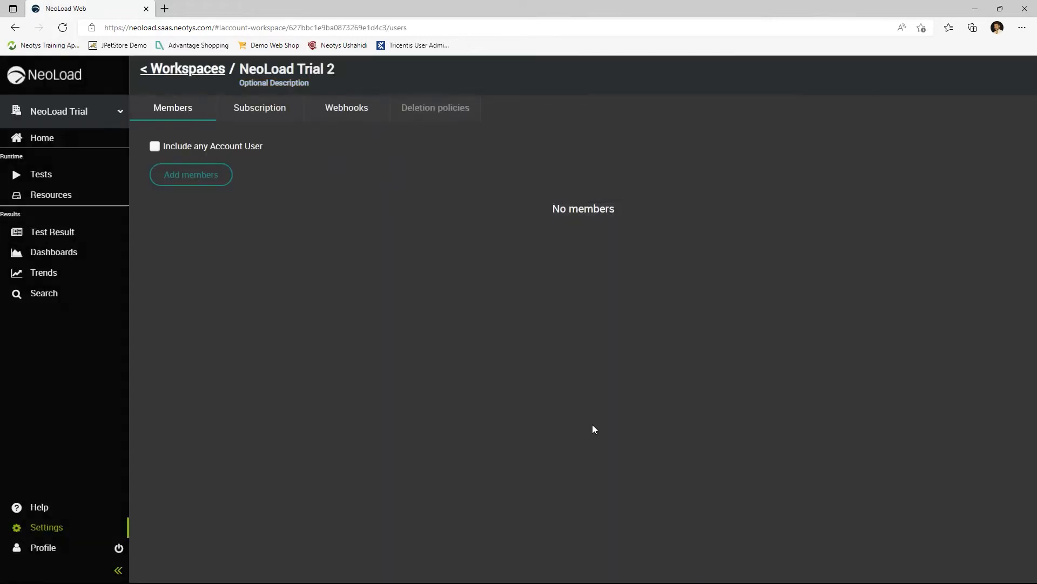
mouse_move(185, 278)
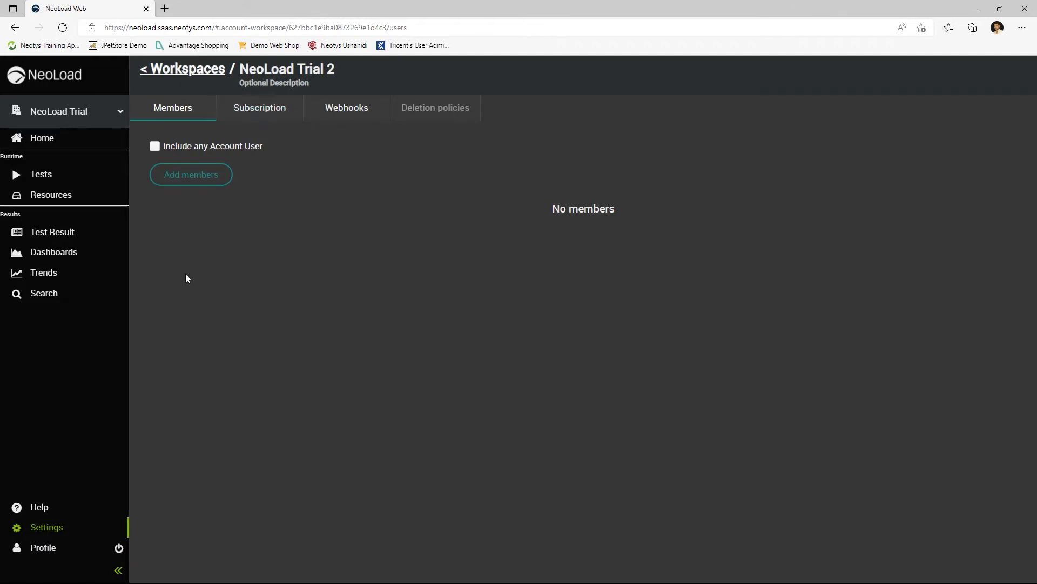
mouse_move(202, 252)
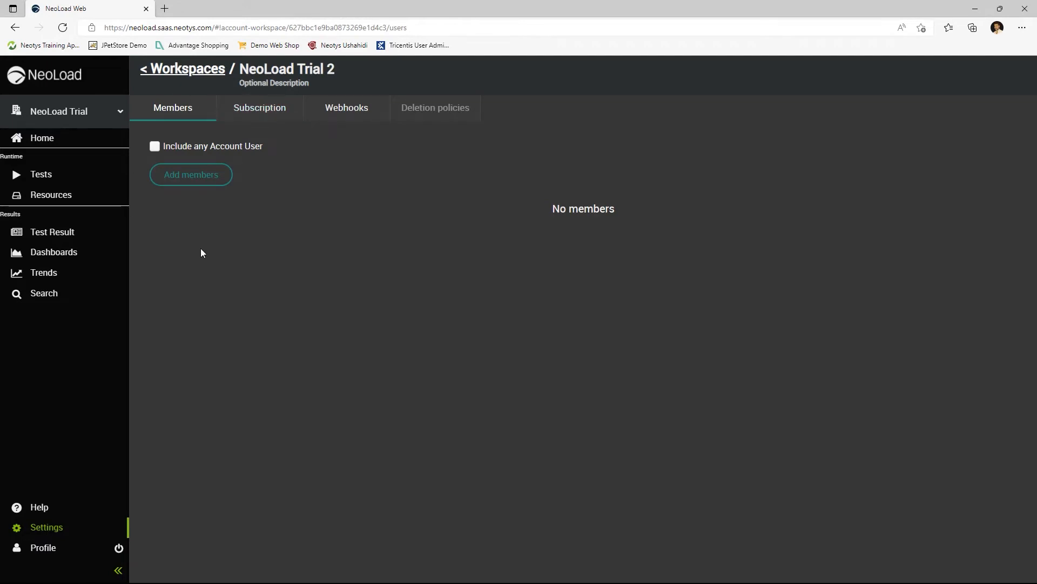
Step: Add the user found by searching 'cole' to the workspace's Members list
click(190, 175)
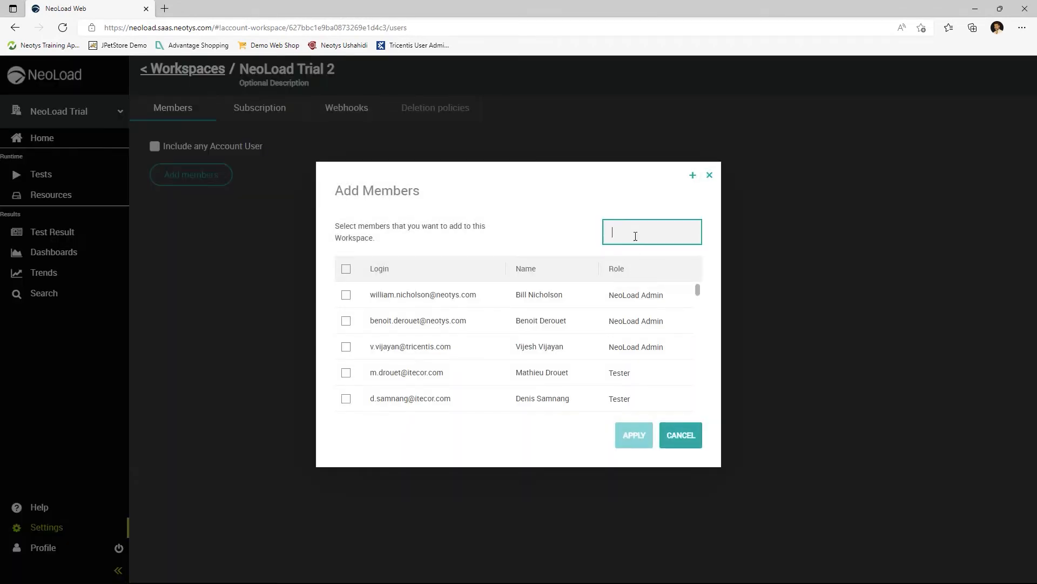
text(cole)
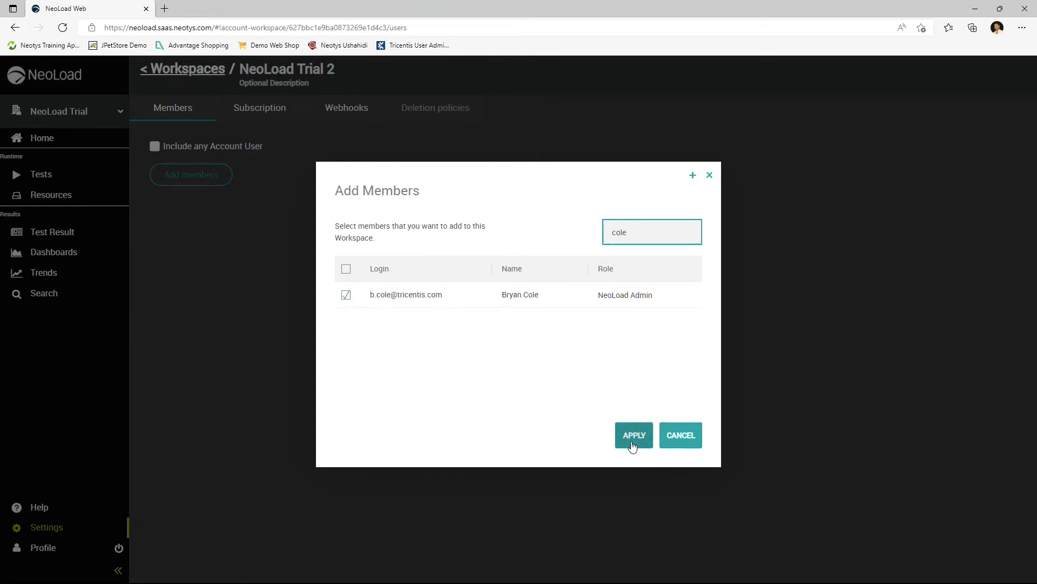
click(632, 435)
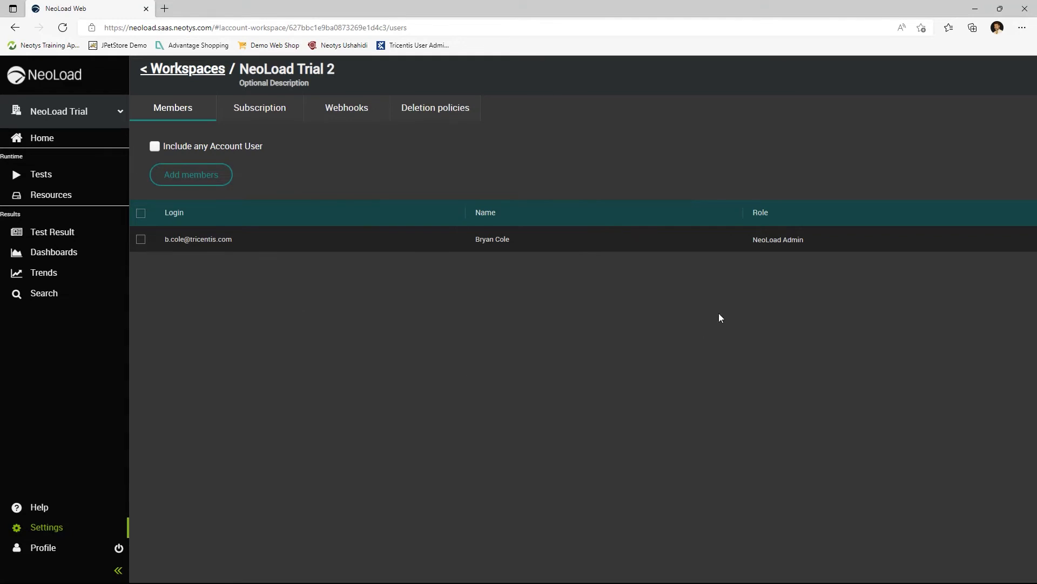
mouse_move(641, 255)
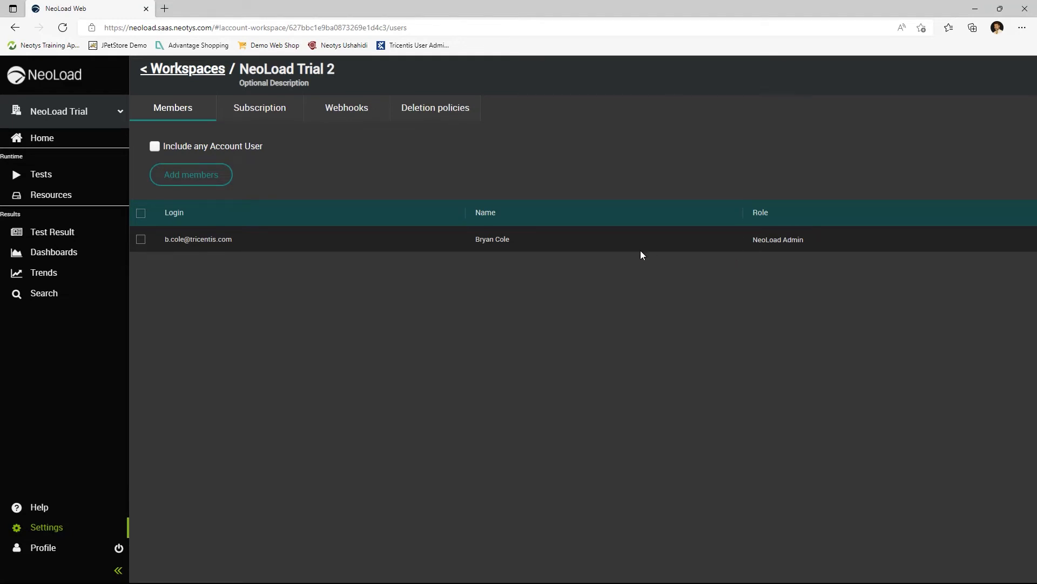
mouse_move(638, 258)
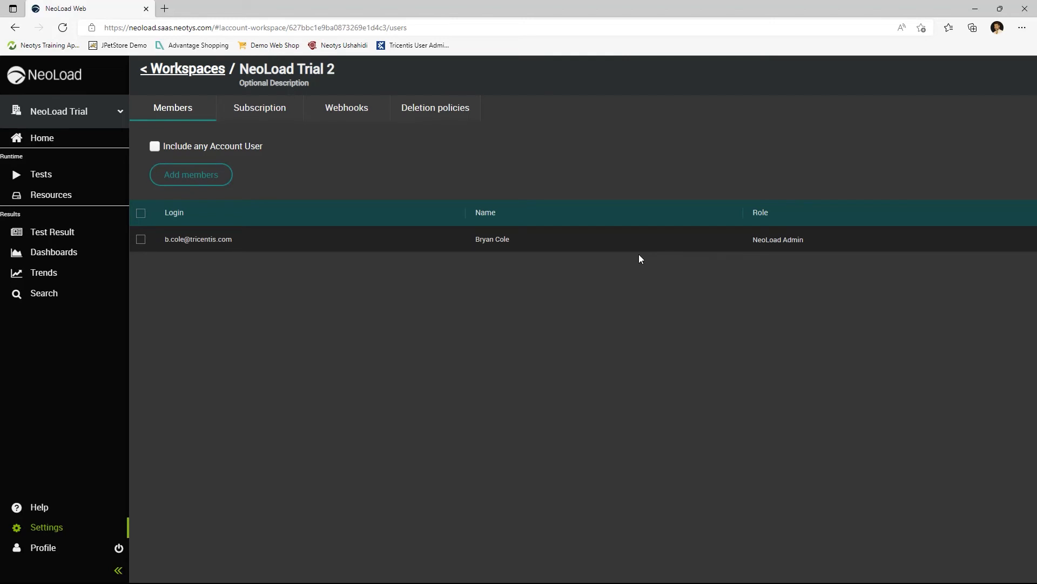
mouse_move(635, 261)
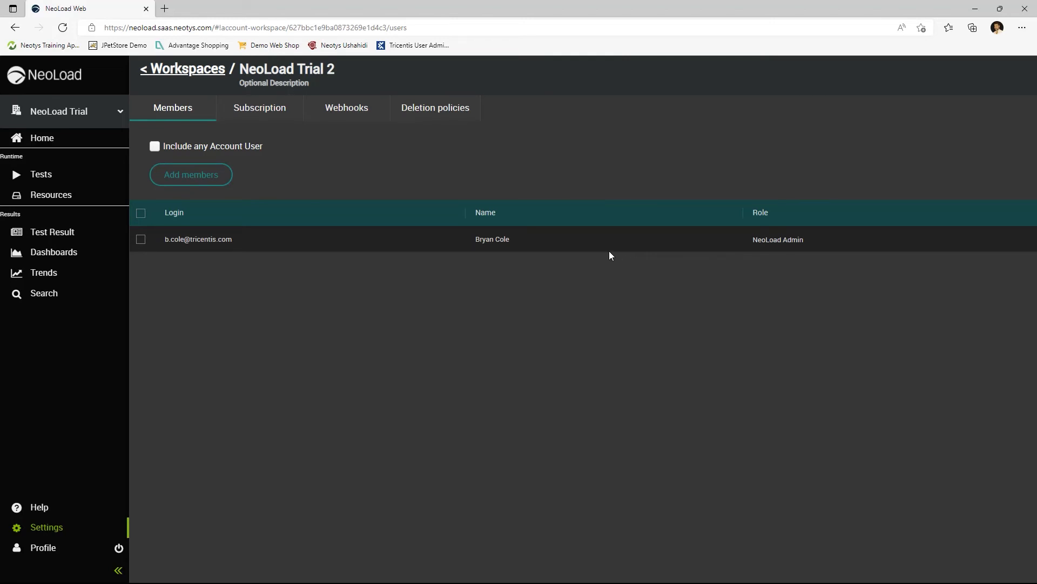
mouse_move(557, 262)
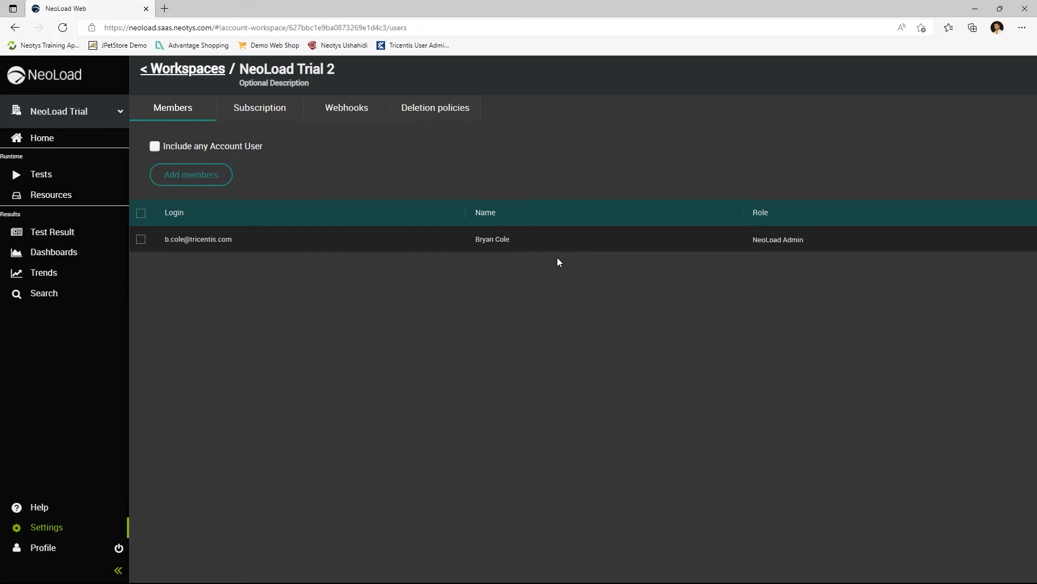
mouse_move(362, 202)
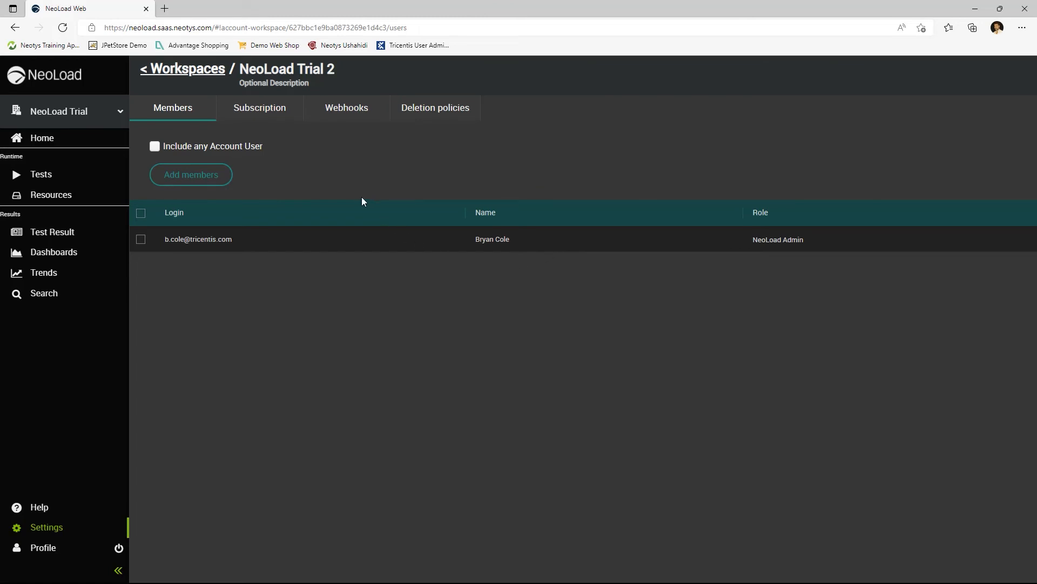
mouse_move(302, 126)
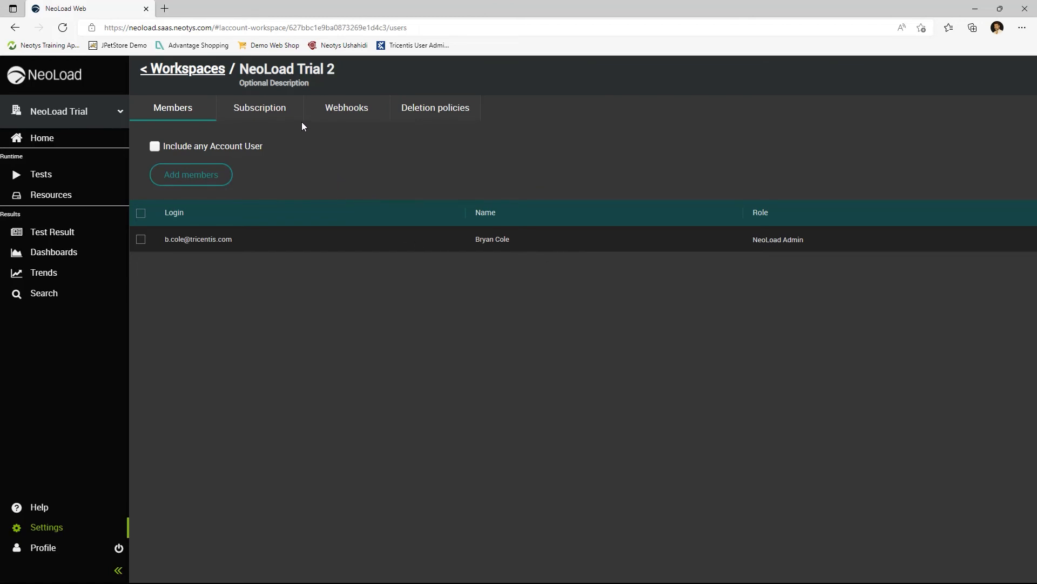